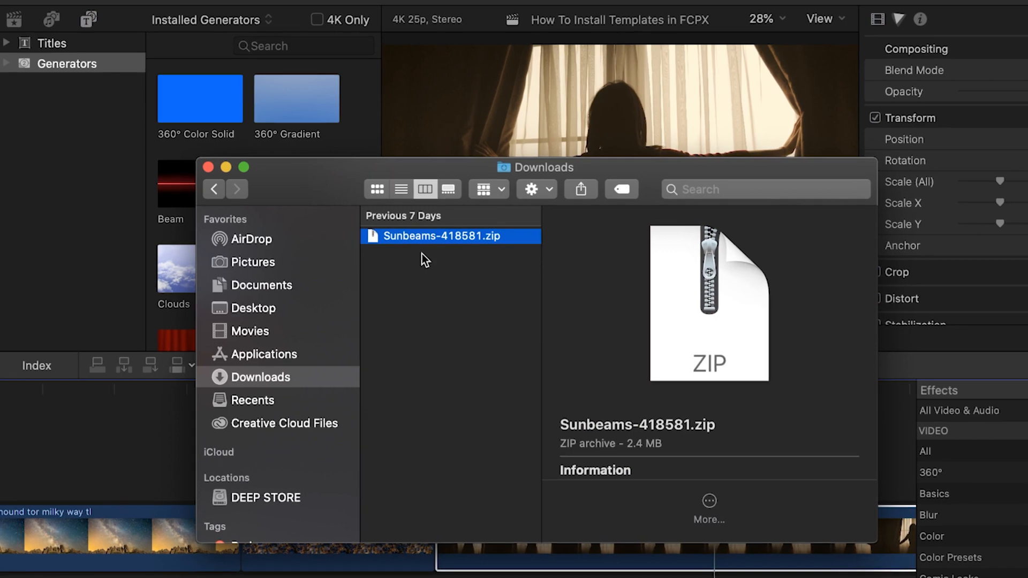
Step: Extract Sunbeams-418581.zip in Downloads into a folder with Help Folder and Sunbeams
double_click(441, 236)
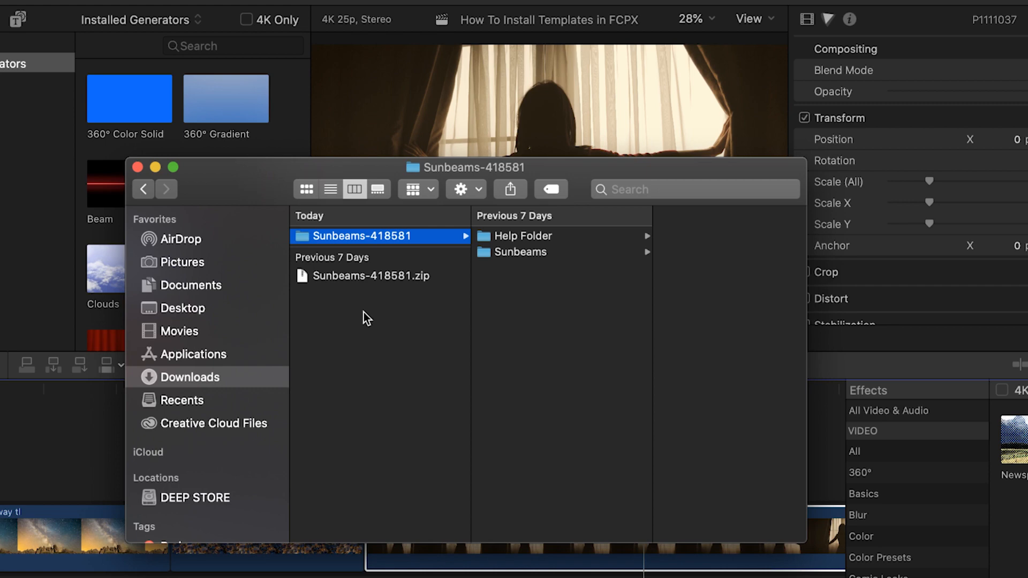
mouse_move(389, 173)
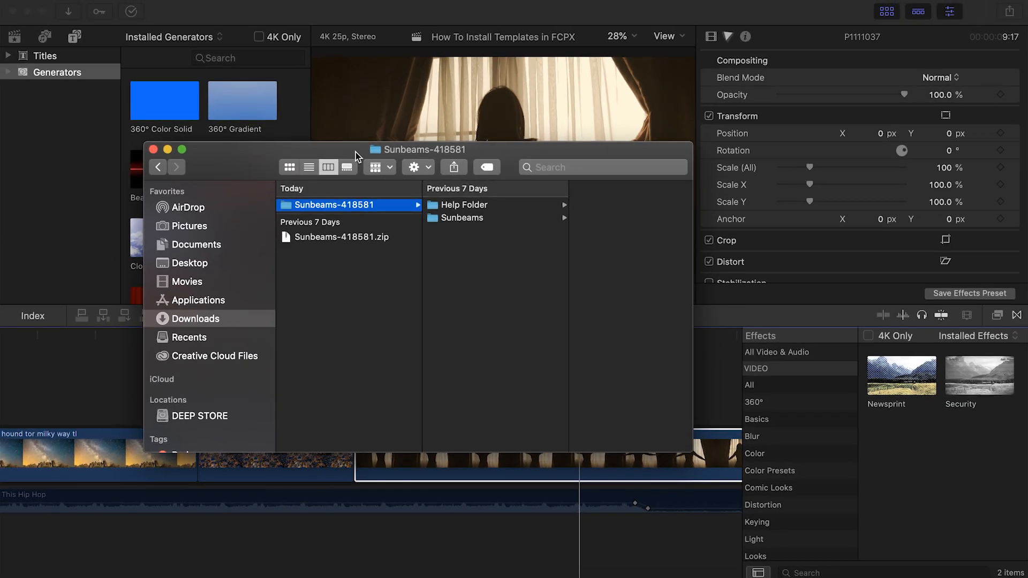
Step: Browse a second Finder window to the home Movies folder and trash Motion Templates
key("cmd+n")
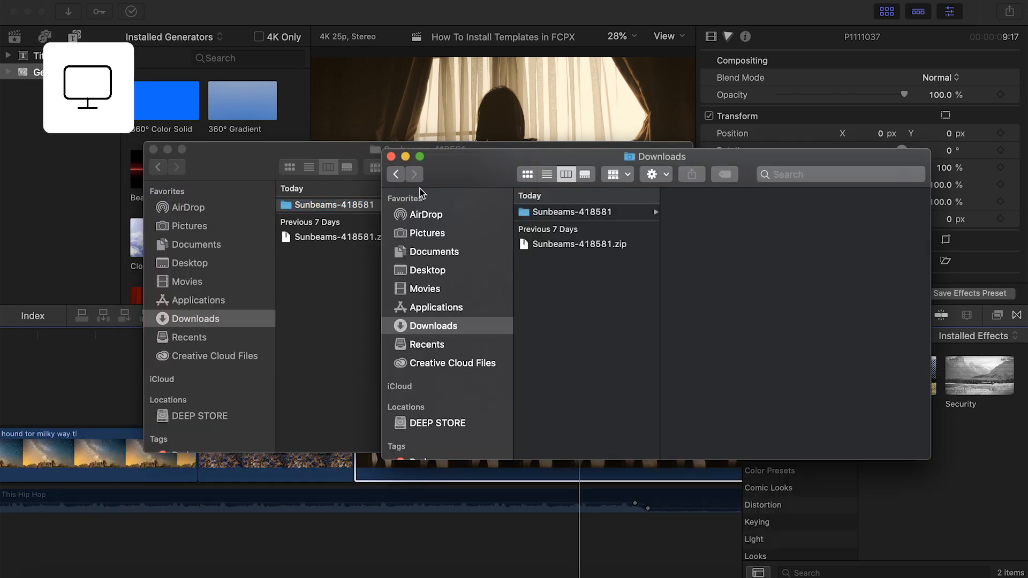
left_click(425, 289)
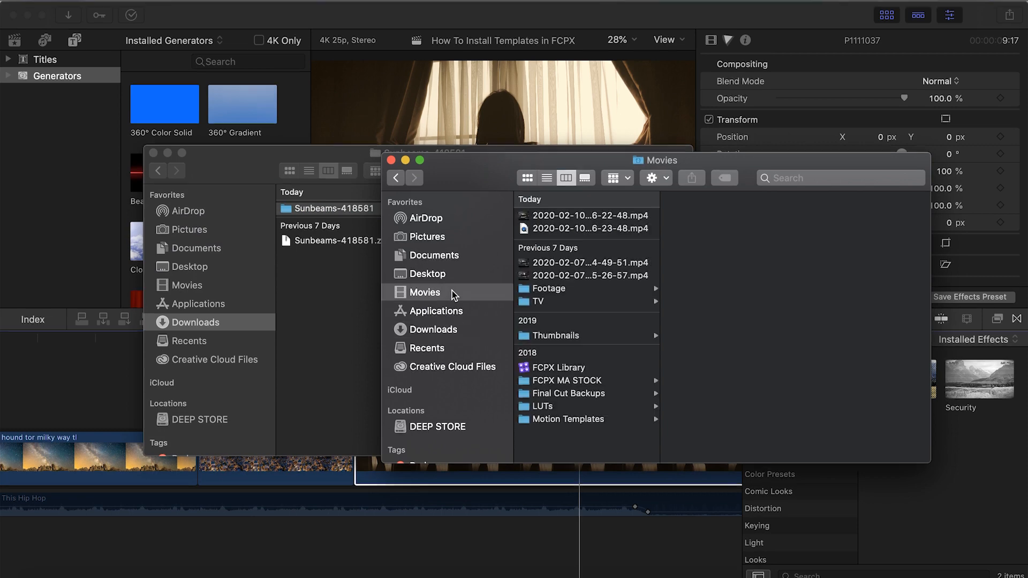
left_click(175, 7)
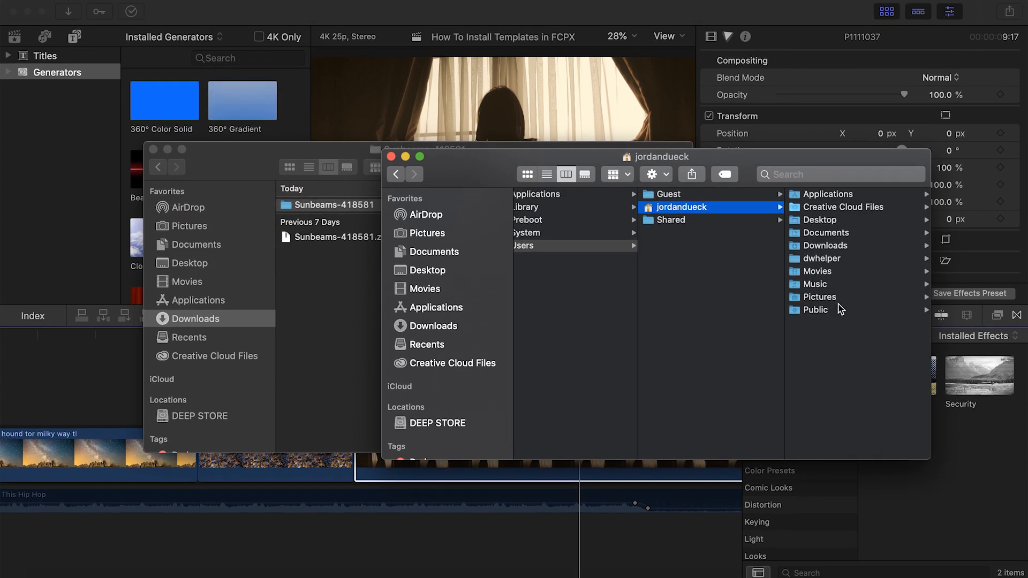
left_click(817, 271)
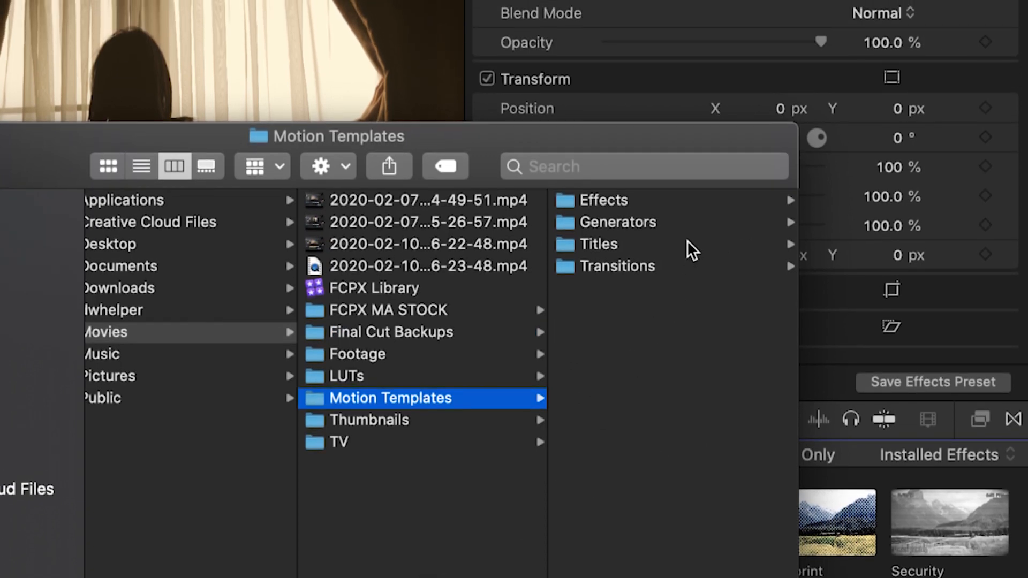
mouse_move(677, 231)
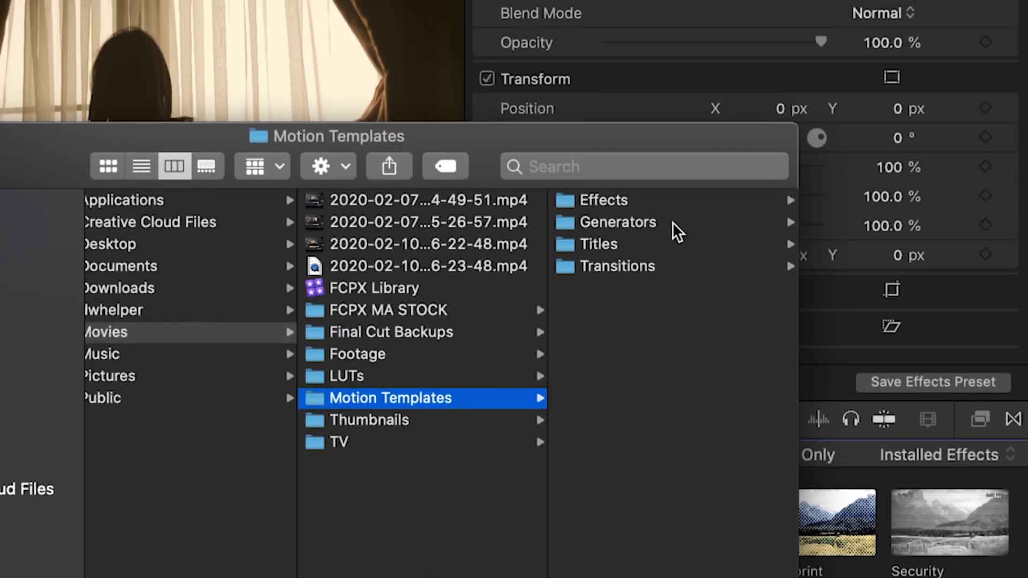
mouse_move(675, 252)
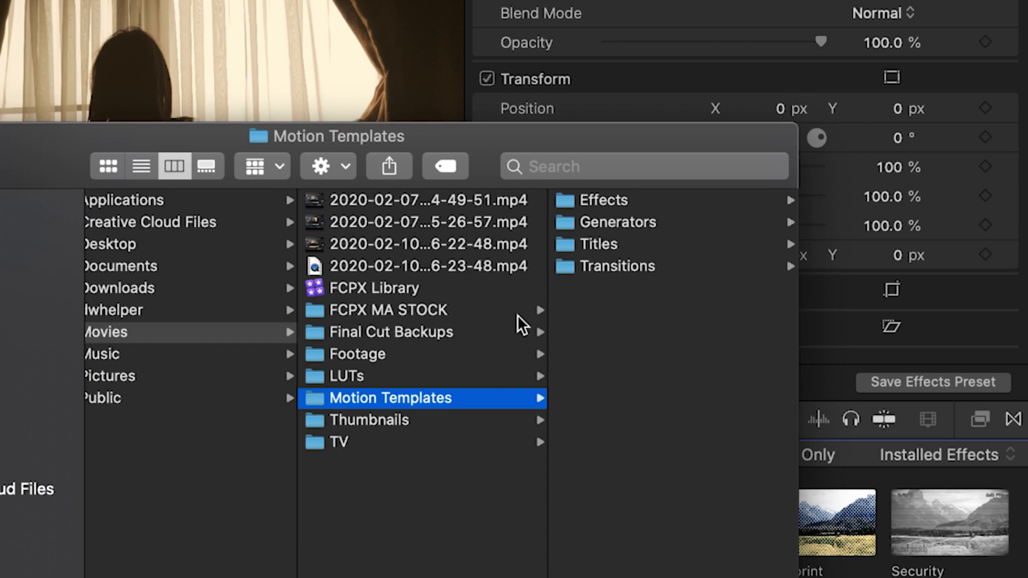
right_click(390, 397)
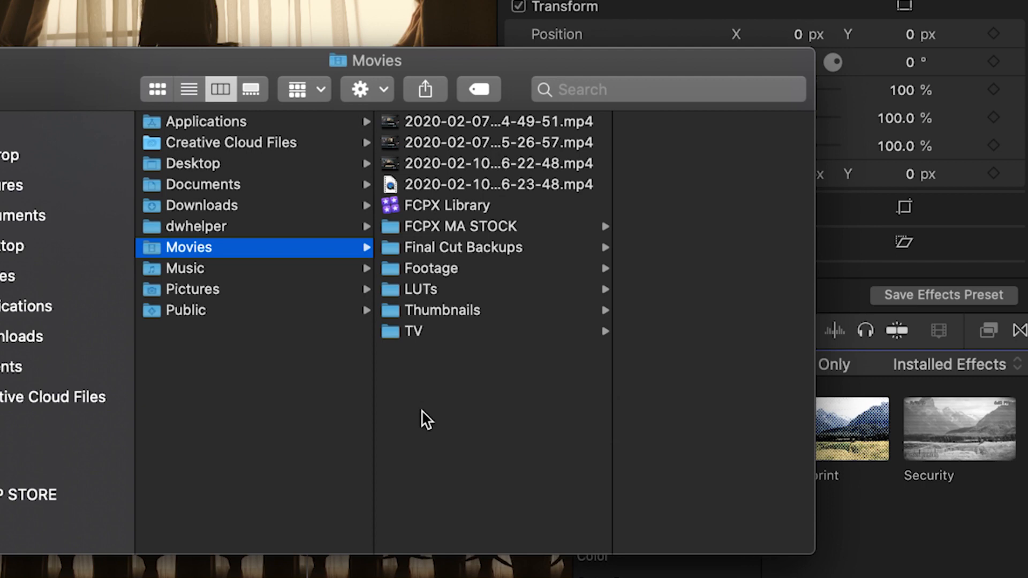
Step: Make Motion Templates.localized in Movies with Effects.localized and Generators inside, then open Sunbeams
key("cmd+shift+n")
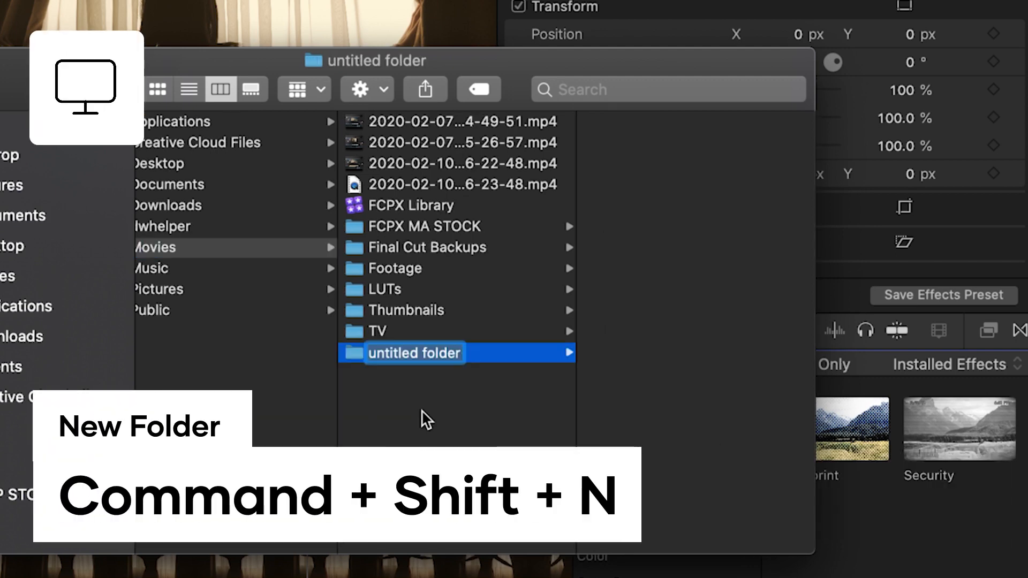
type("Motion Te")
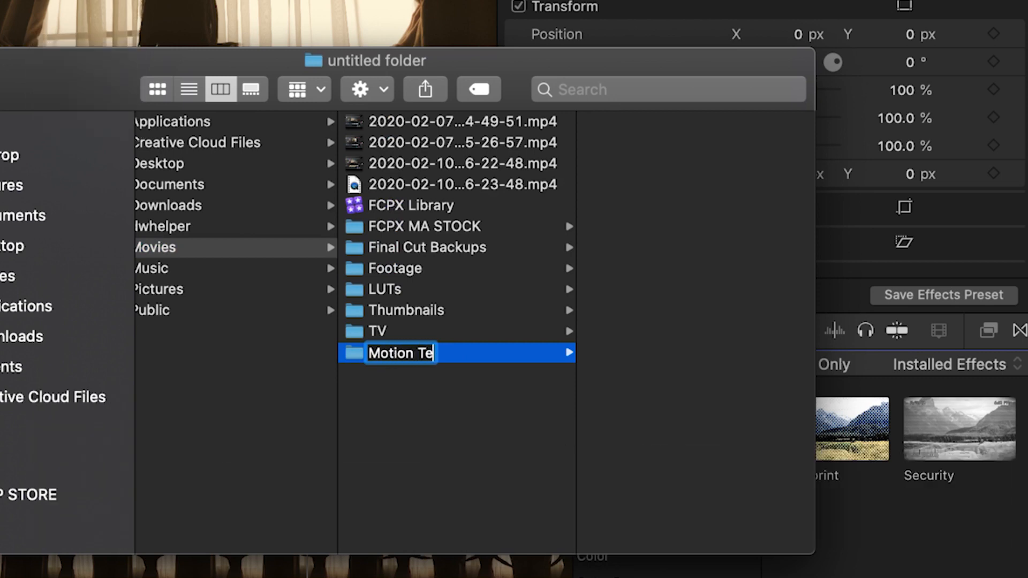
type("mplates.lo")
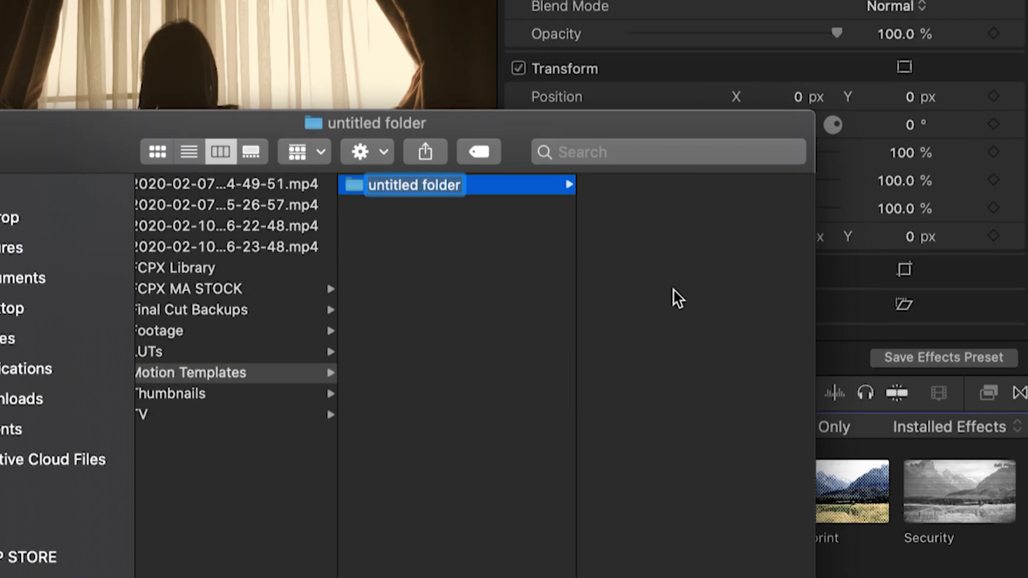
type("Effects.localized")
type("Generators")
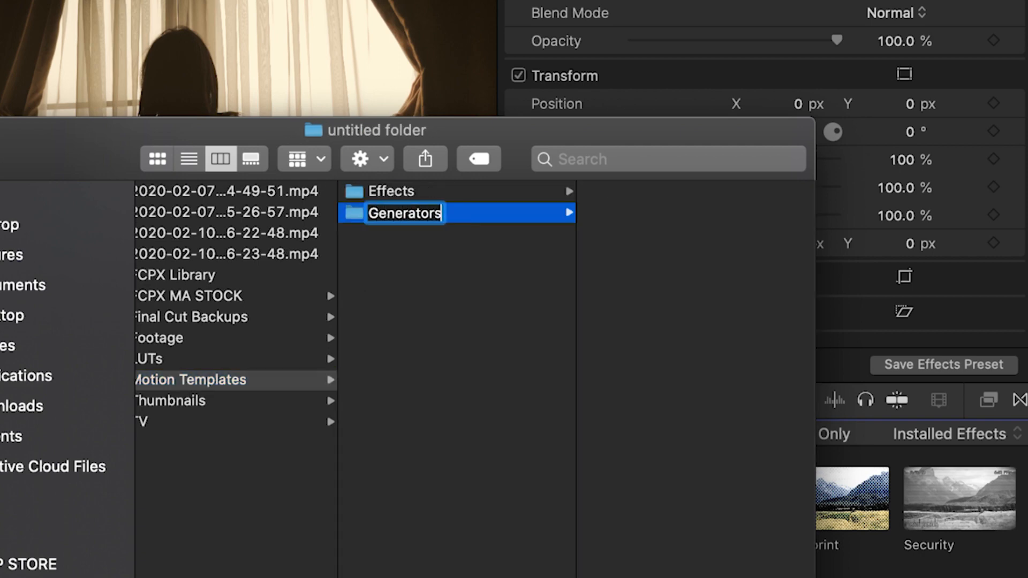
left_click(223, 379)
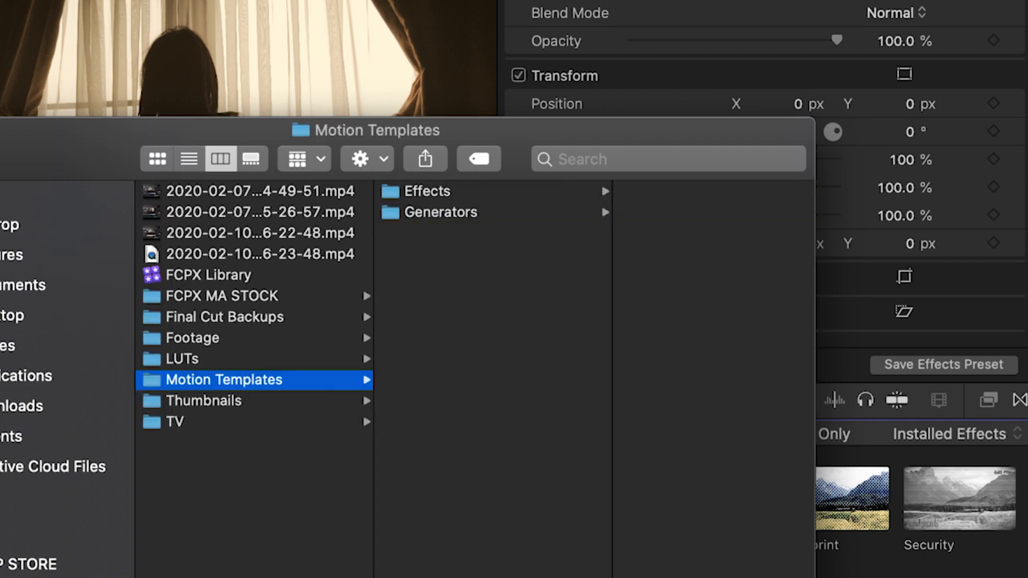
left_click(386, 233)
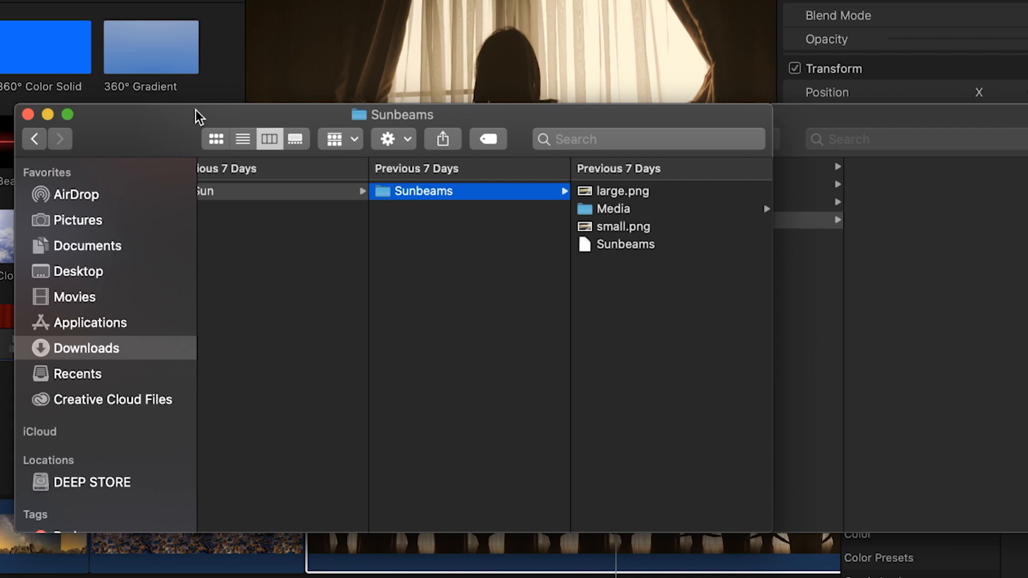
mouse_move(679, 253)
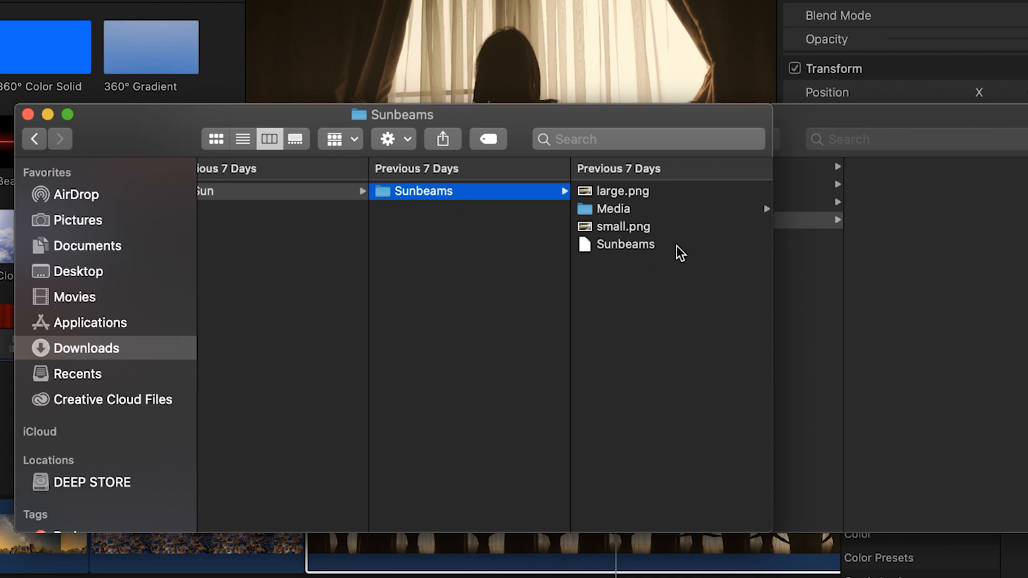
Step: Show the Sunbeams file's Get Info window and highlight its .moef extension
right_click(633, 251)
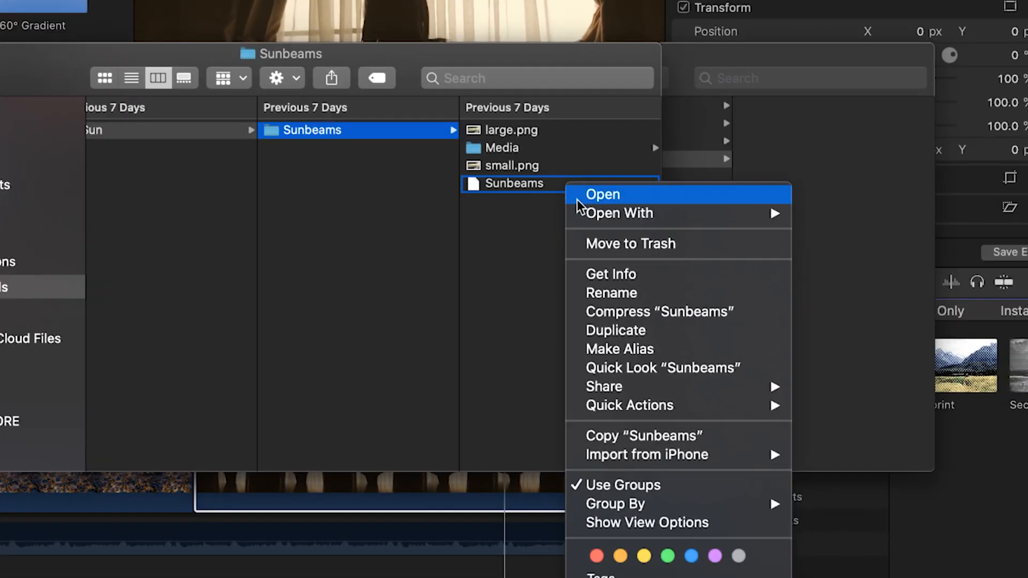
left_click(610, 274)
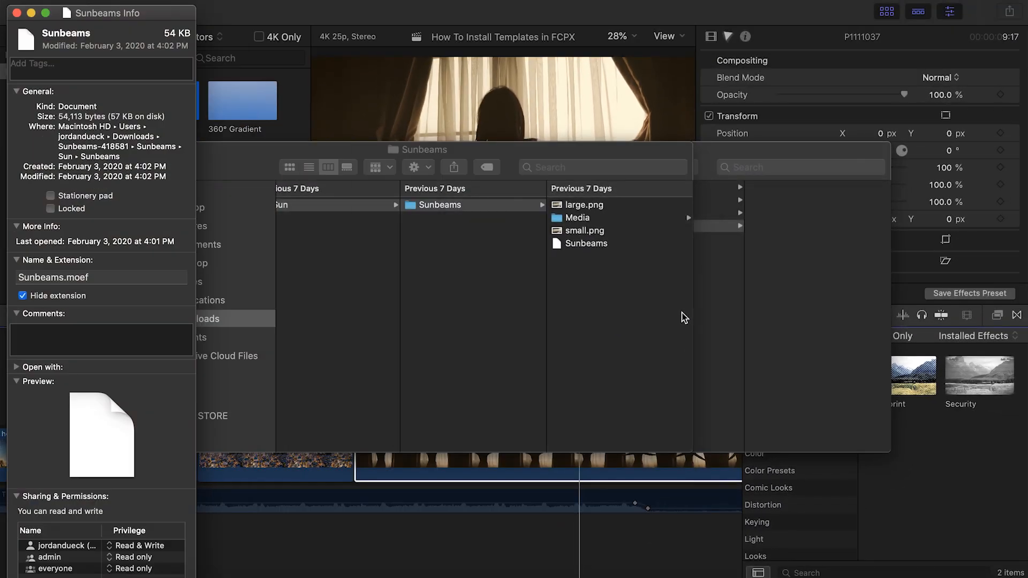
left_click_drag(105, 12, 220, 12)
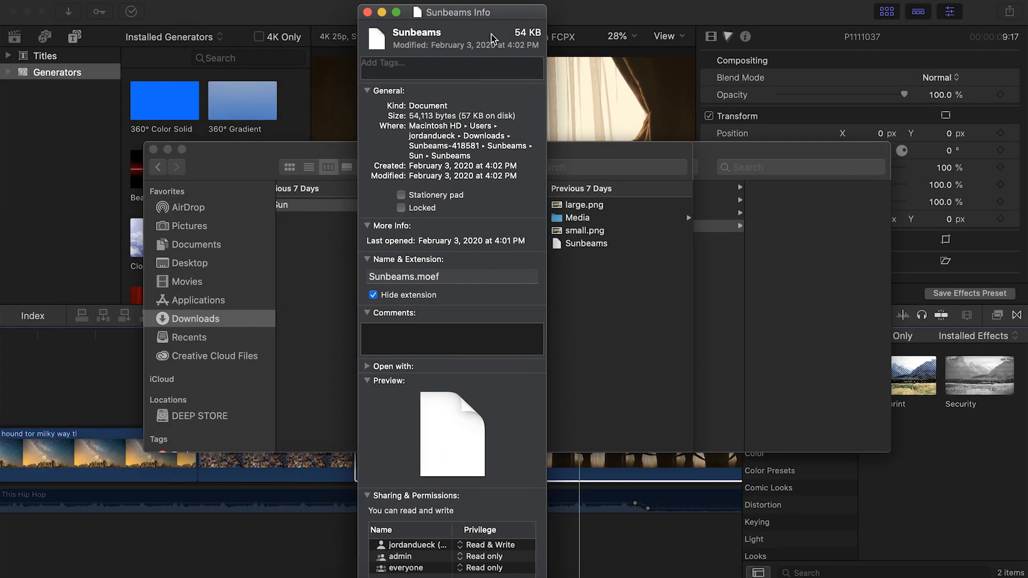
left_click(451, 276)
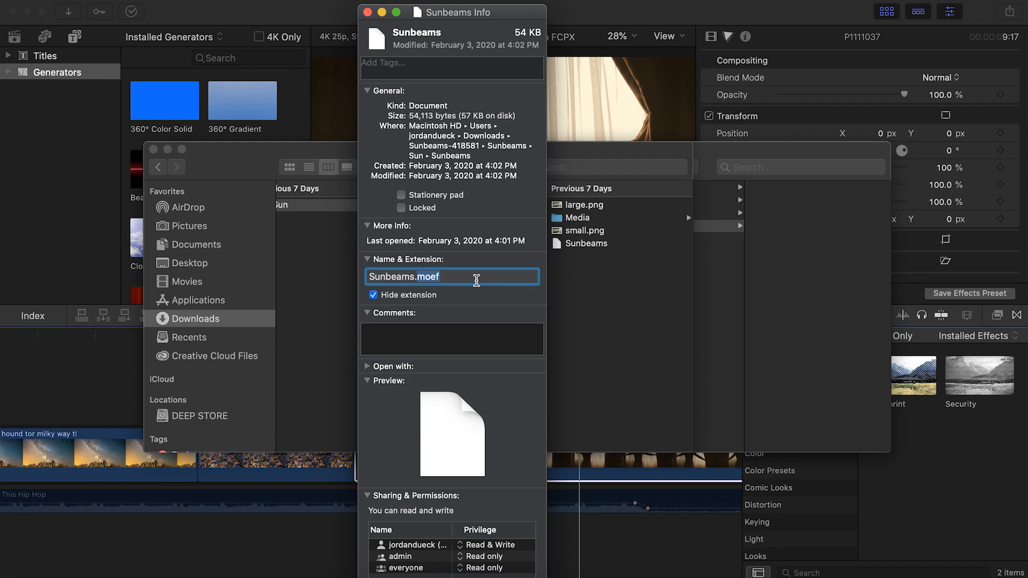
mouse_move(708, 181)
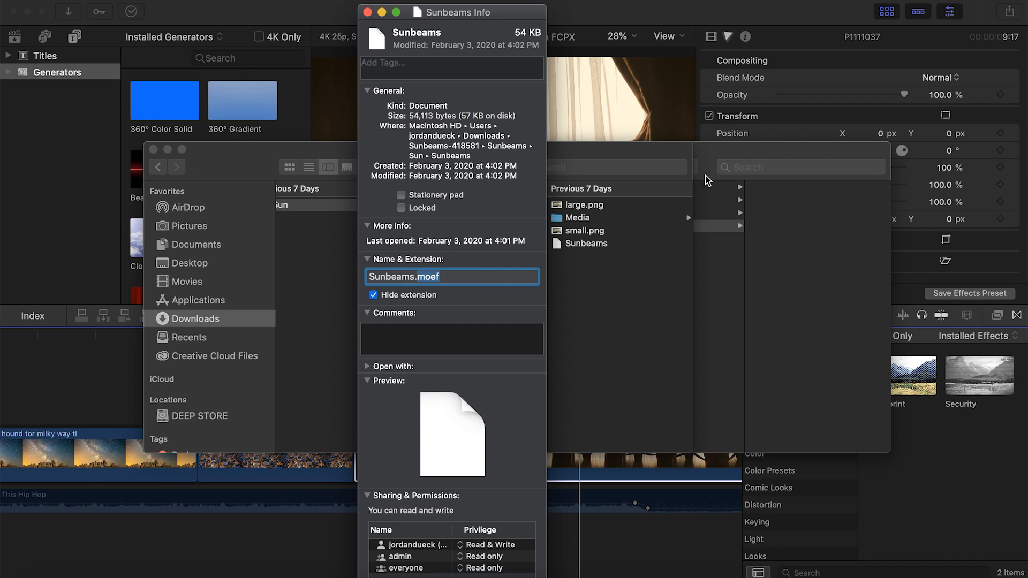
mouse_move(732, 154)
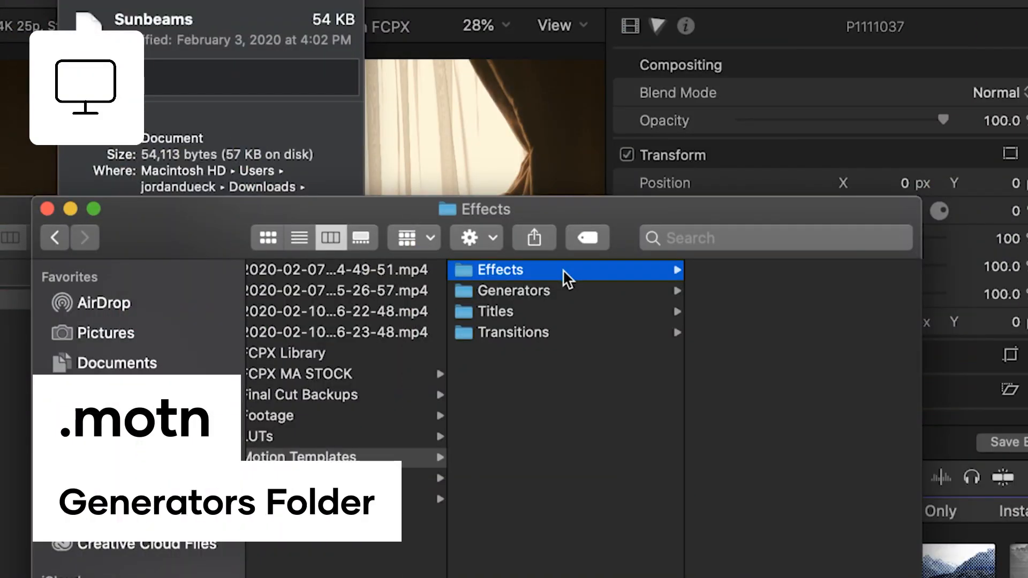
Step: Browse the Generators, Titles and Transitions folders, then bring the Sunbeams Info window forward
left_click(518, 290)
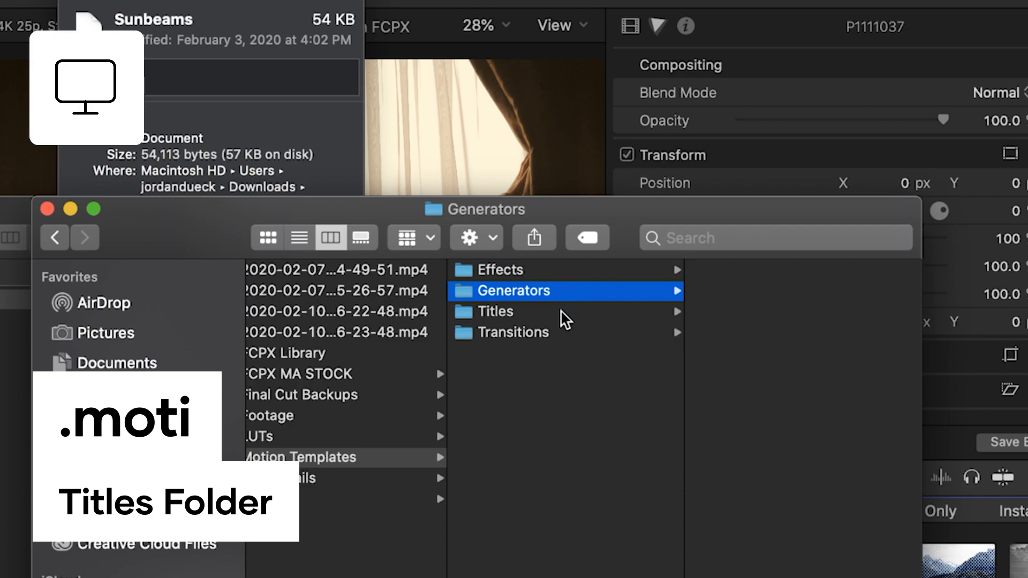
left_click(501, 311)
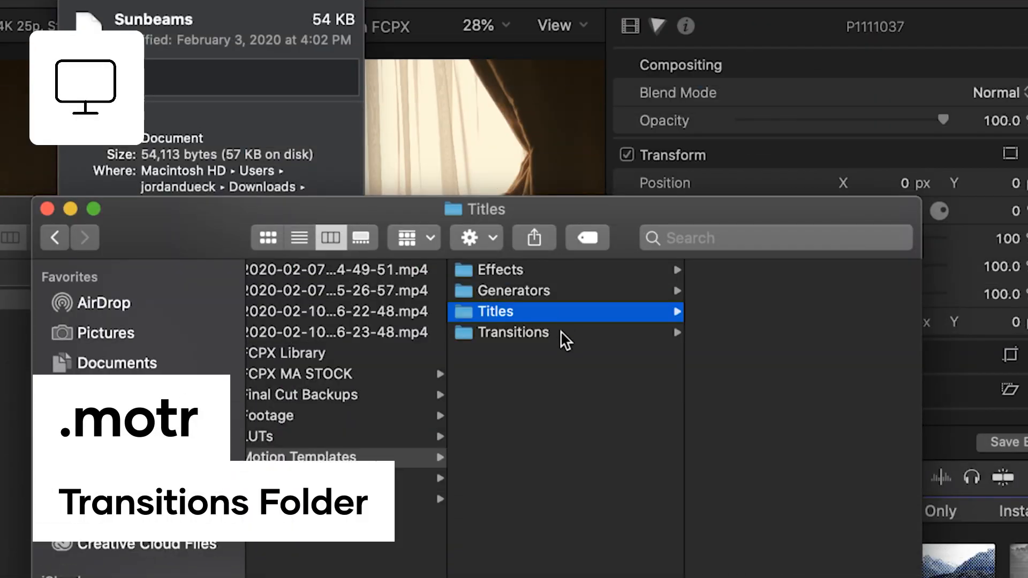
left_click(514, 332)
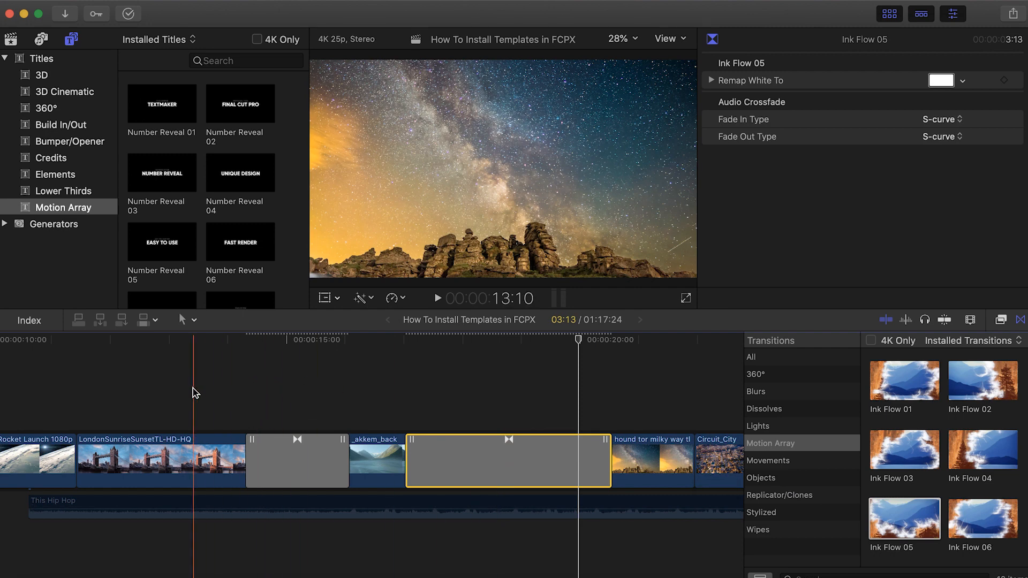
left_click(437, 298)
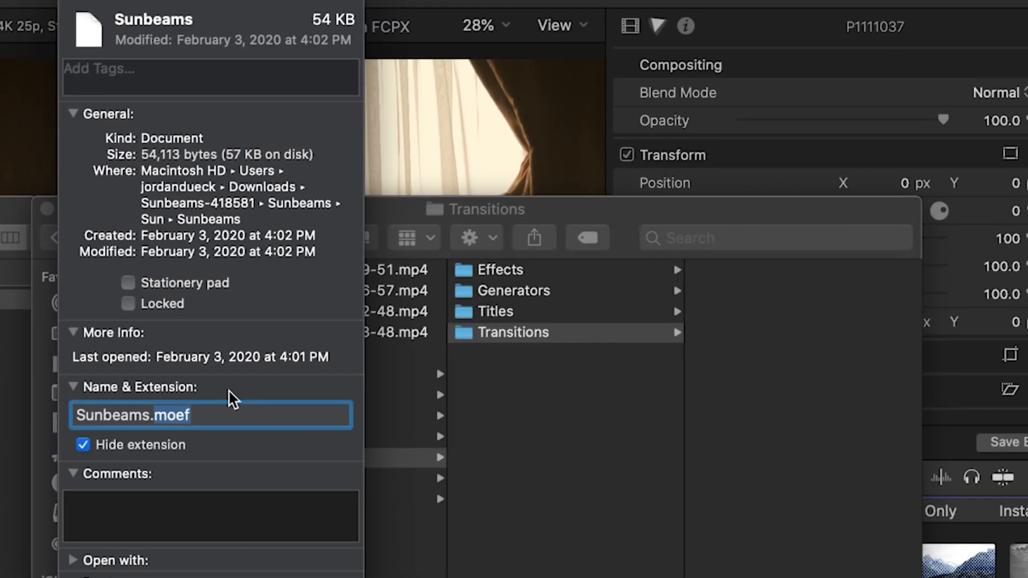
mouse_move(531, 269)
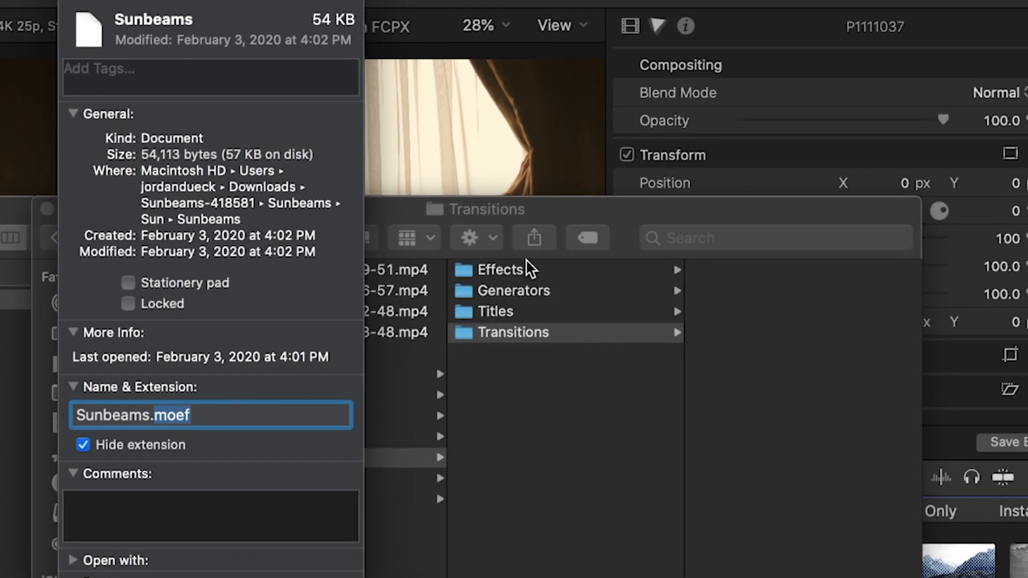
Step: Add a 'Motion Array' folder under Motion Templates/Effects and drag Sunbeams from Downloads into it
left_click(501, 269)
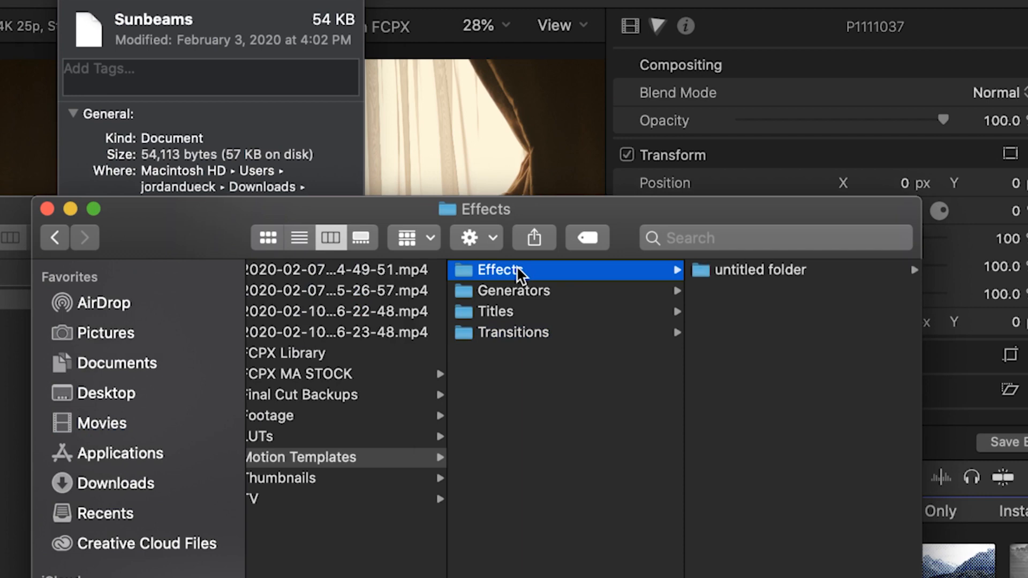
type("Motion Array")
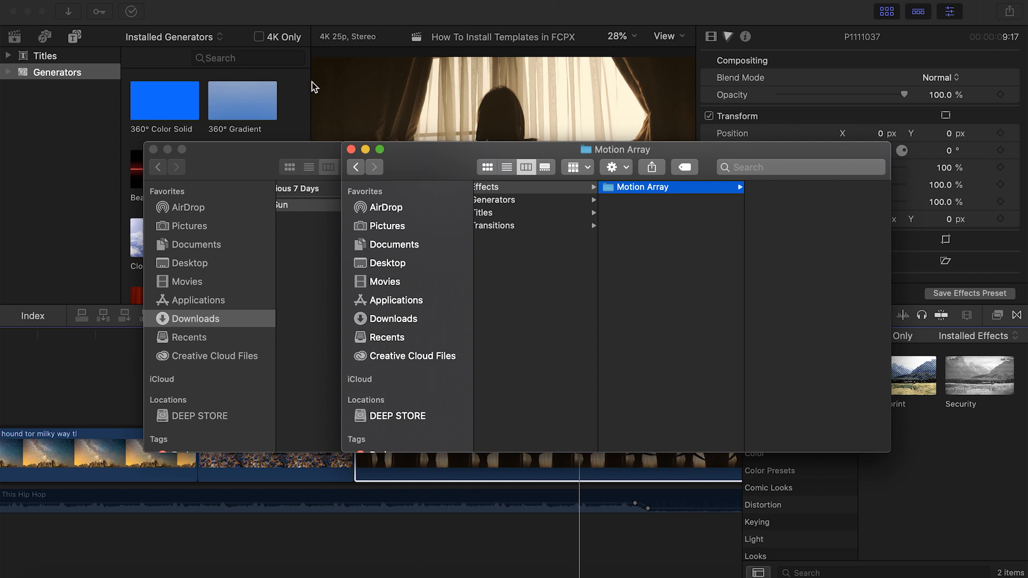
left_click(439, 204)
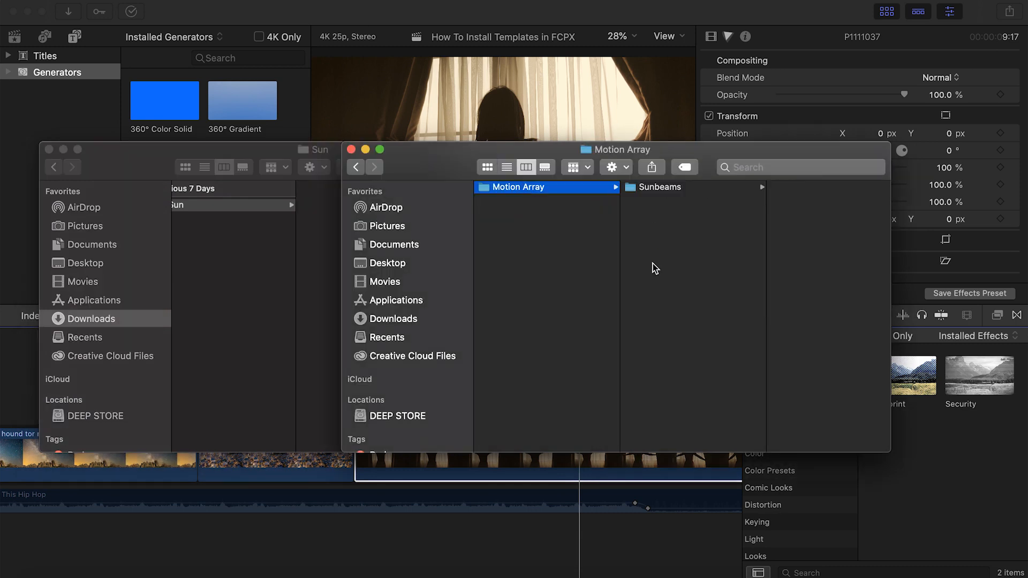
left_click(356, 167)
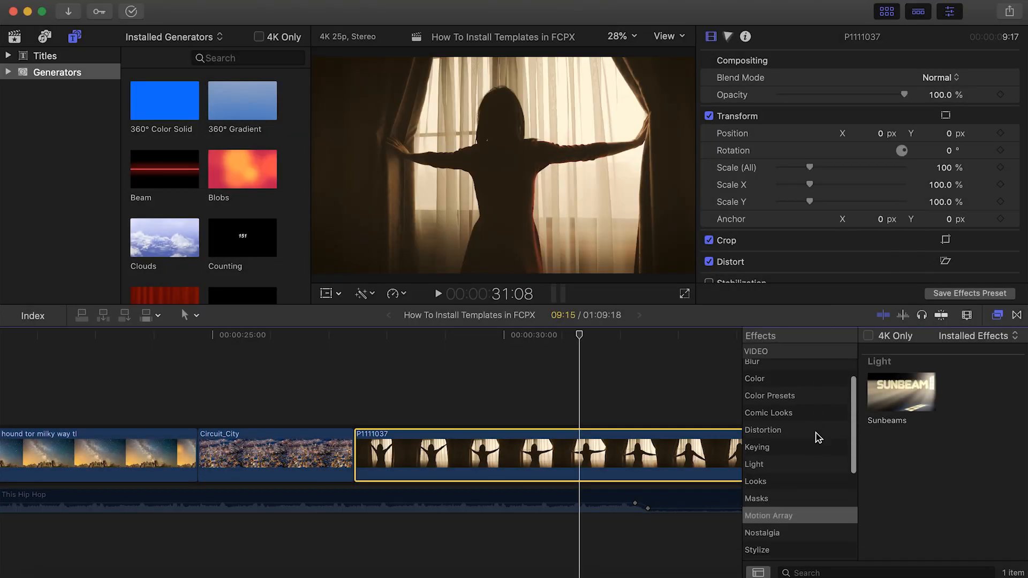
Step: Browse to the Motion Array effects category and drag Sunbeams onto the P1111037 clip
scroll("down", 3)
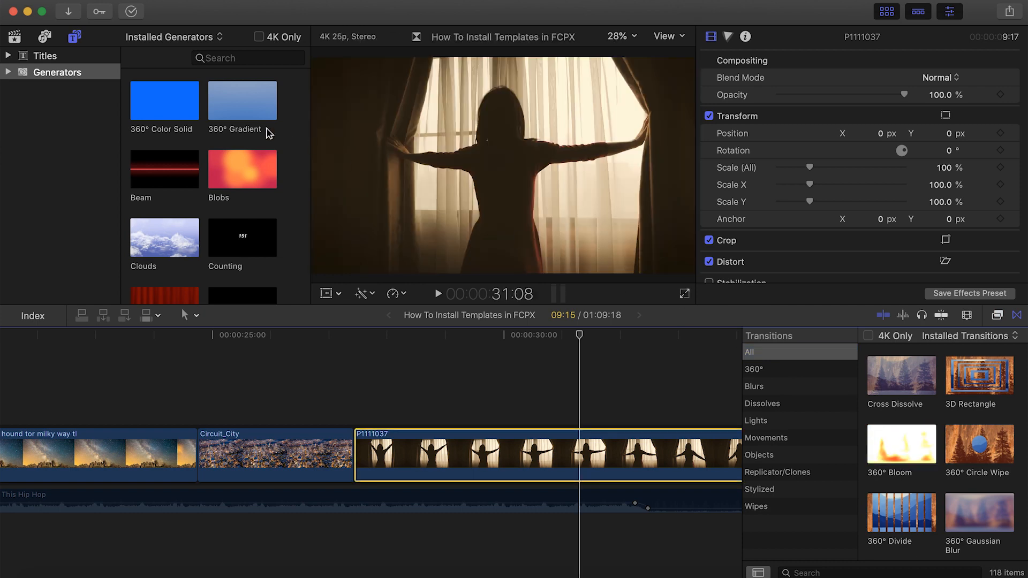
left_click(58, 73)
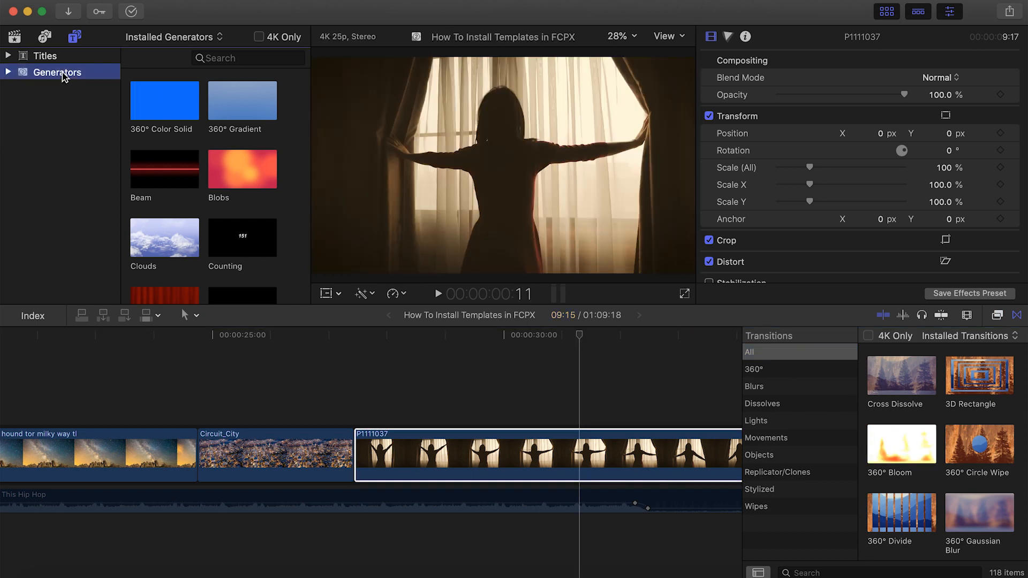
left_click(44, 56)
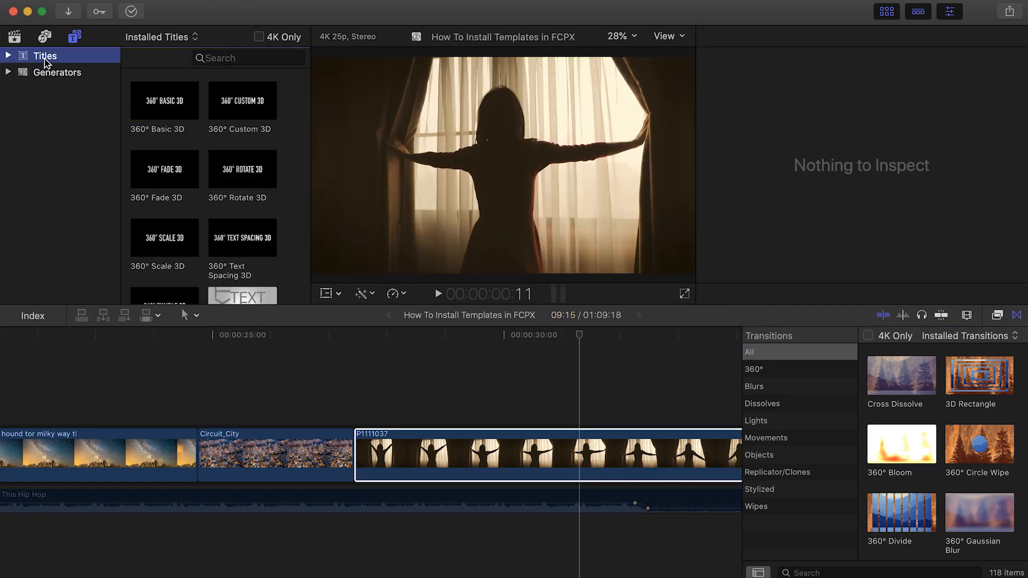
mouse_move(45, 61)
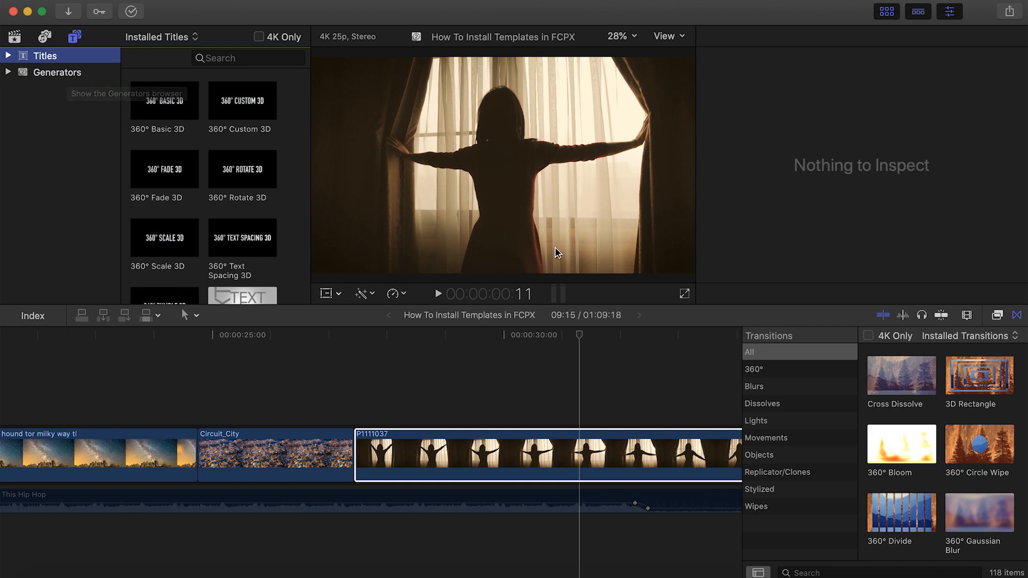
left_click(996, 316)
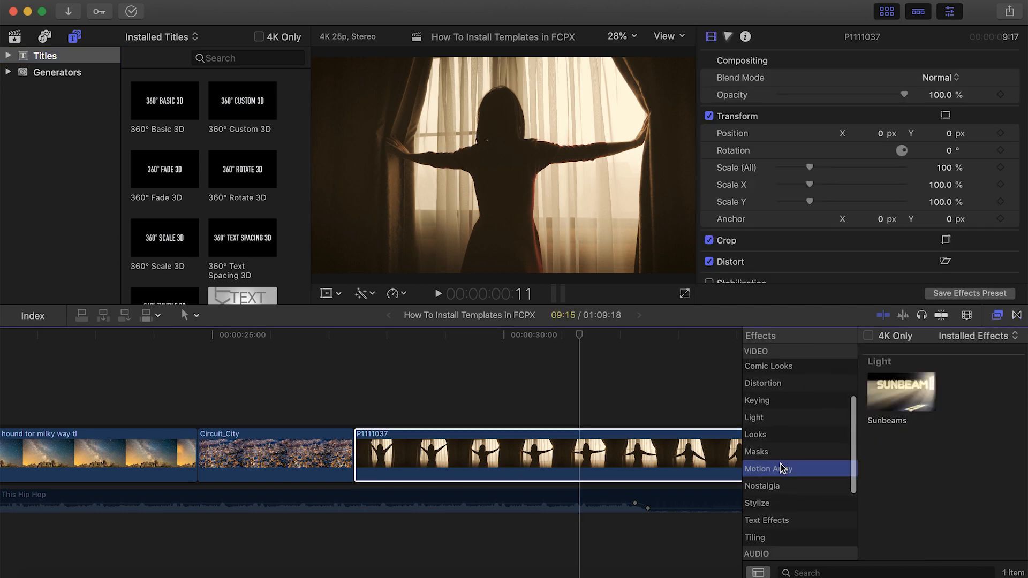
left_click_drag(900, 391, 608, 452)
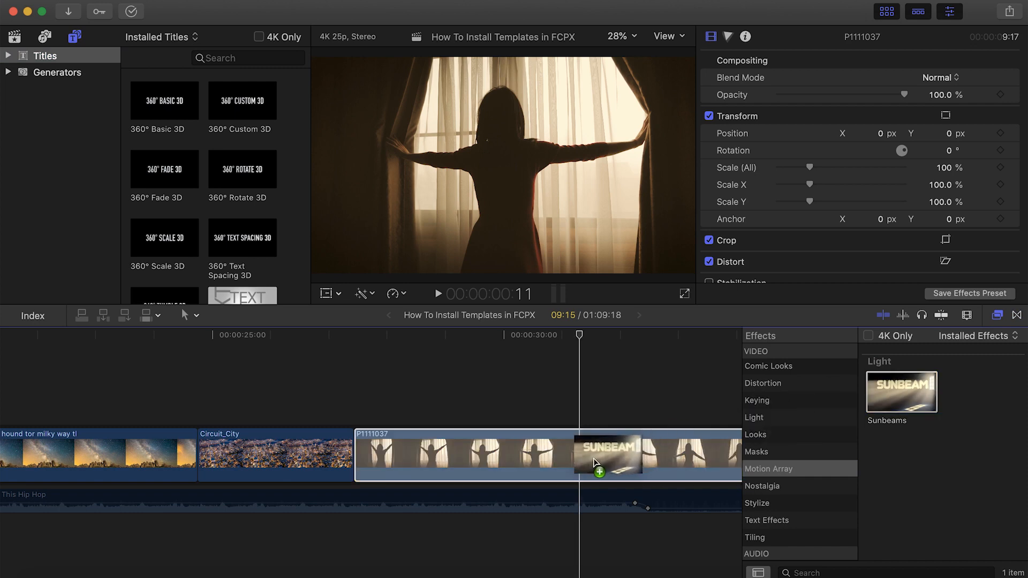